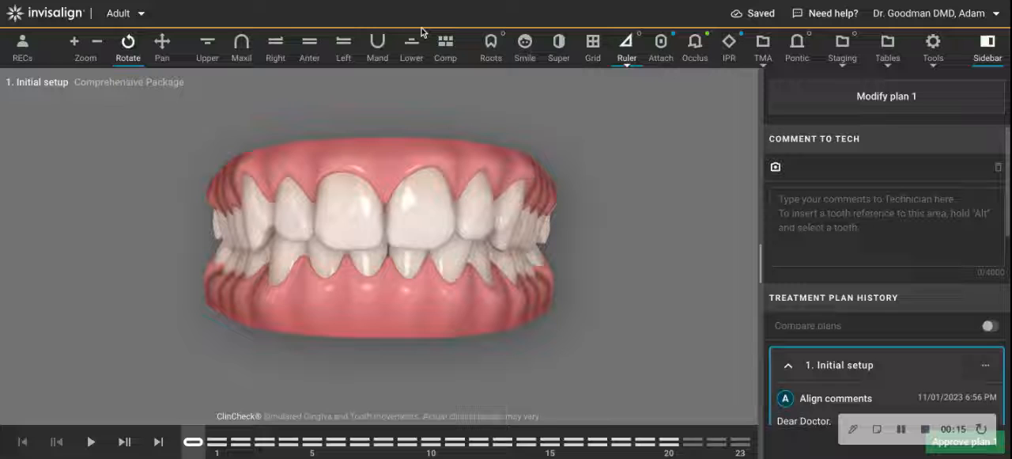
- Inspect the arches from the lower occlusal and front views, panning the model
{"action": "left_click", "coordinate": [410, 47]}
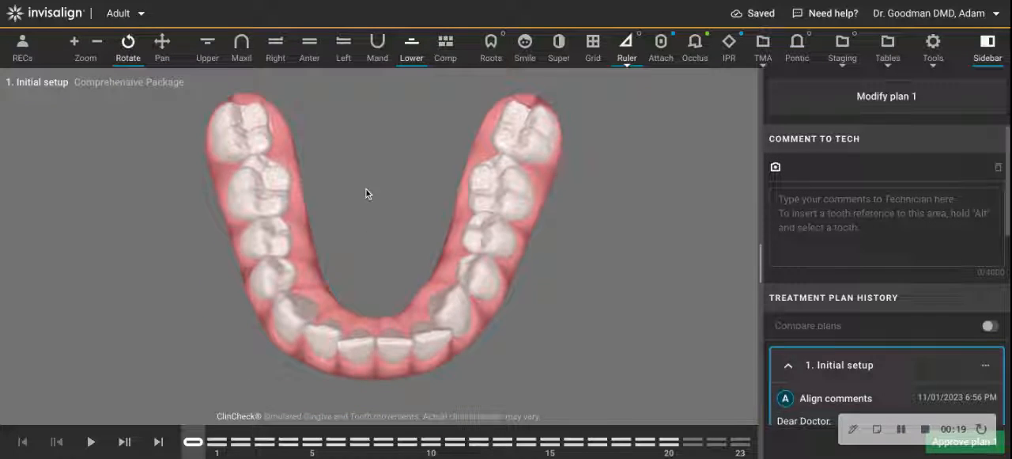
{"action": "left_click", "coordinate": [207, 47]}
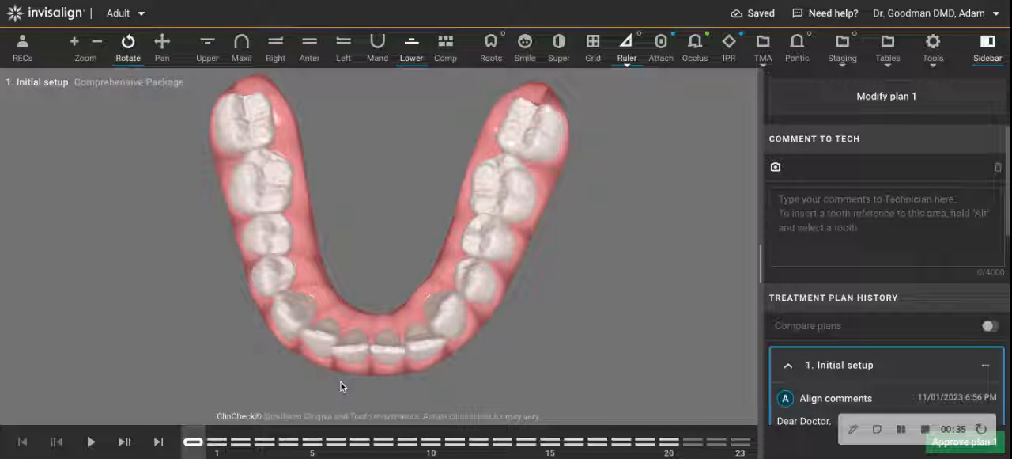
{"action": "left_click", "coordinate": [207, 43]}
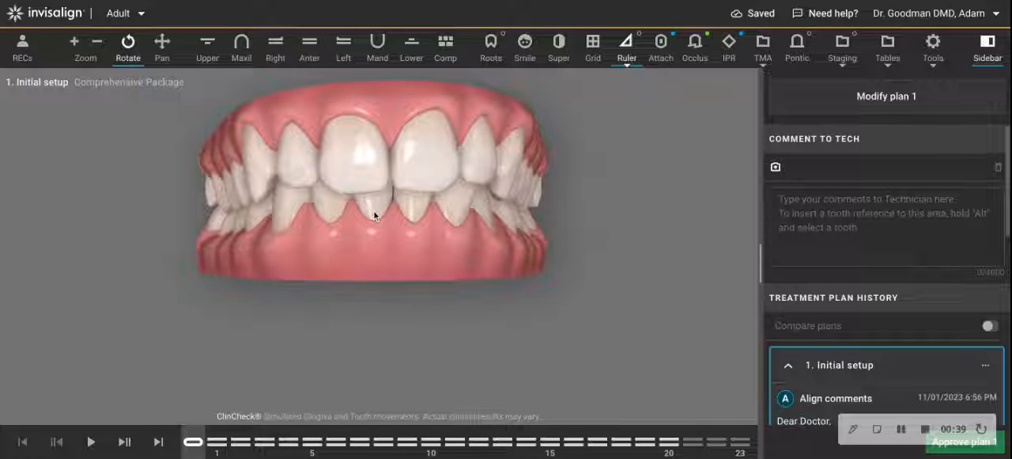
{"action": "left_click", "coordinate": [162, 46]}
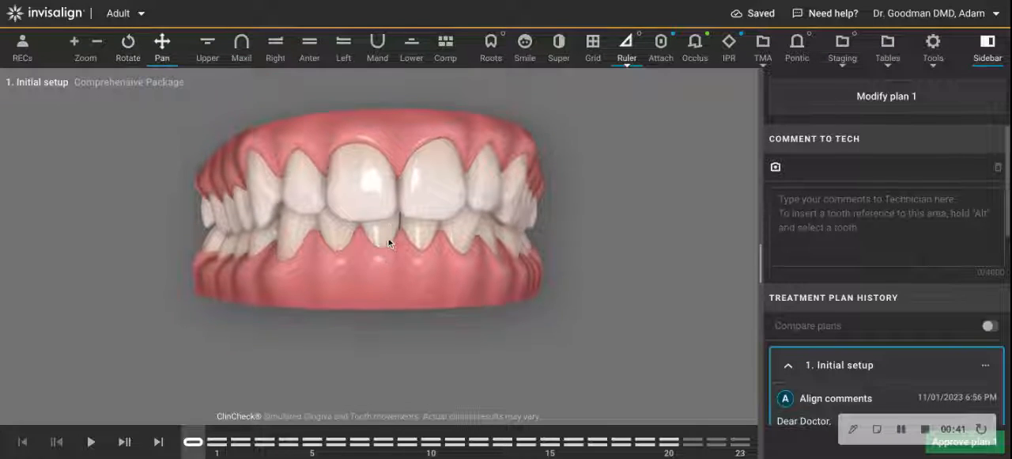
{"action": "left_click_drag", "start_coordinate": [388, 245], "coordinate": [380, 293]}
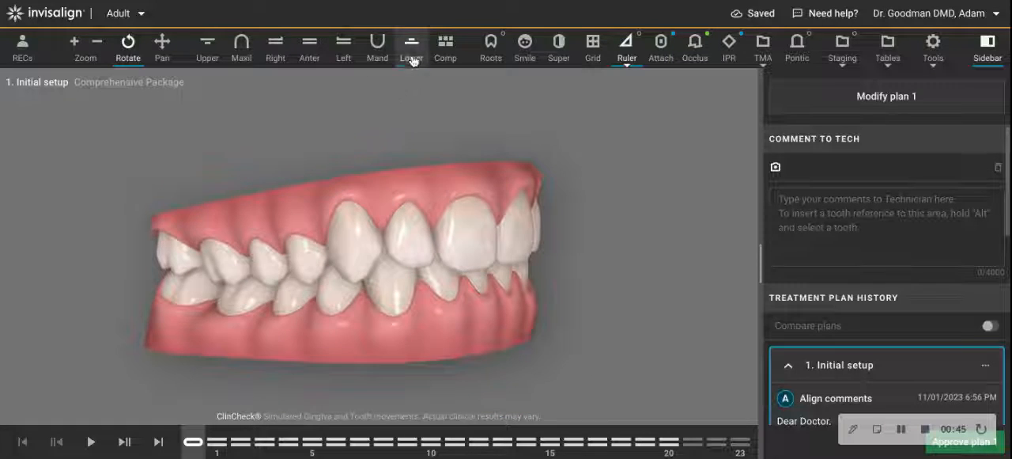
{"action": "left_click", "coordinate": [410, 44]}
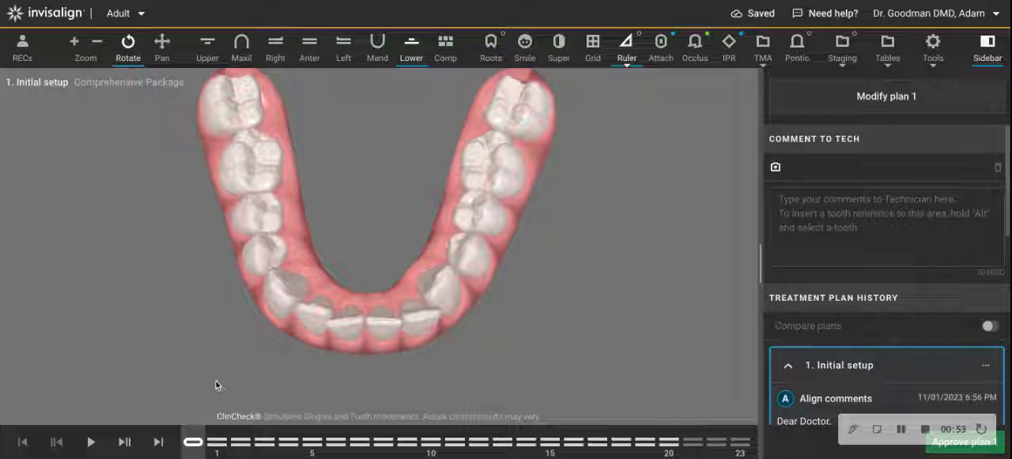
{"action": "left_click", "coordinate": [157, 441]}
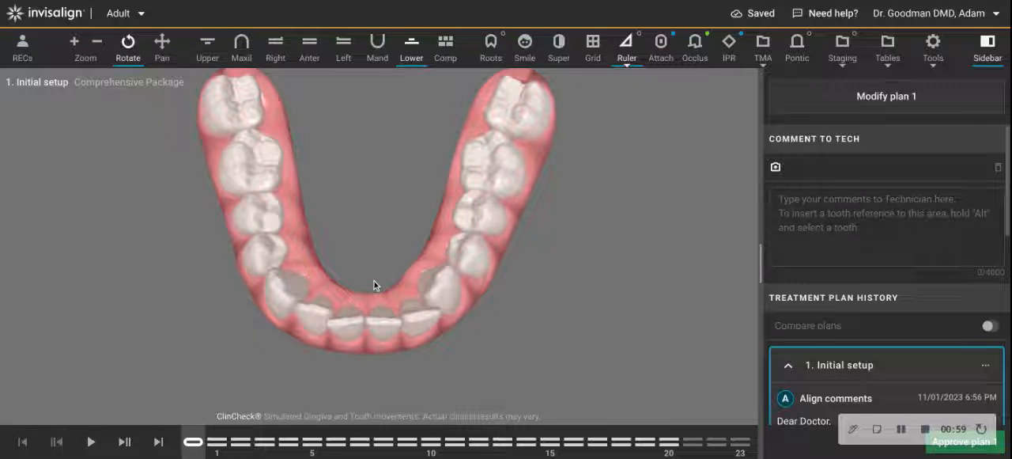
{"action": "left_click", "coordinate": [207, 48]}
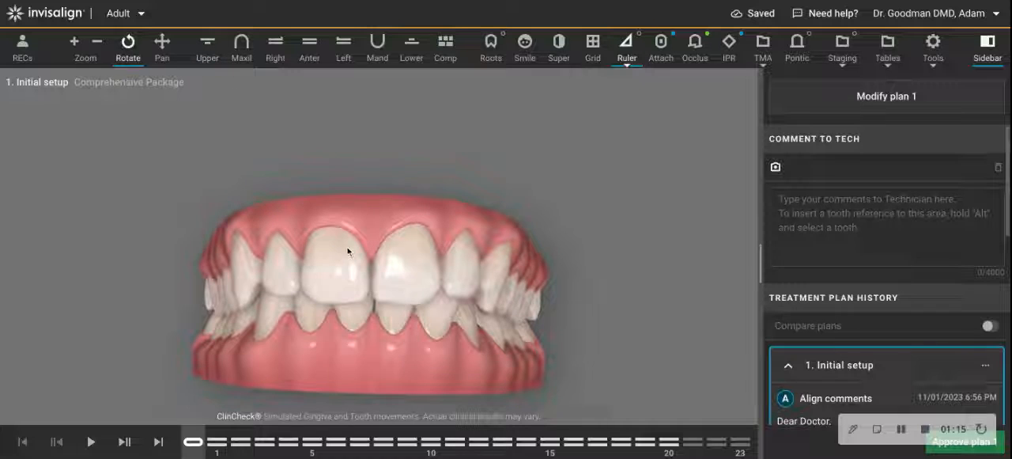
{"action": "left_click", "coordinate": [162, 46]}
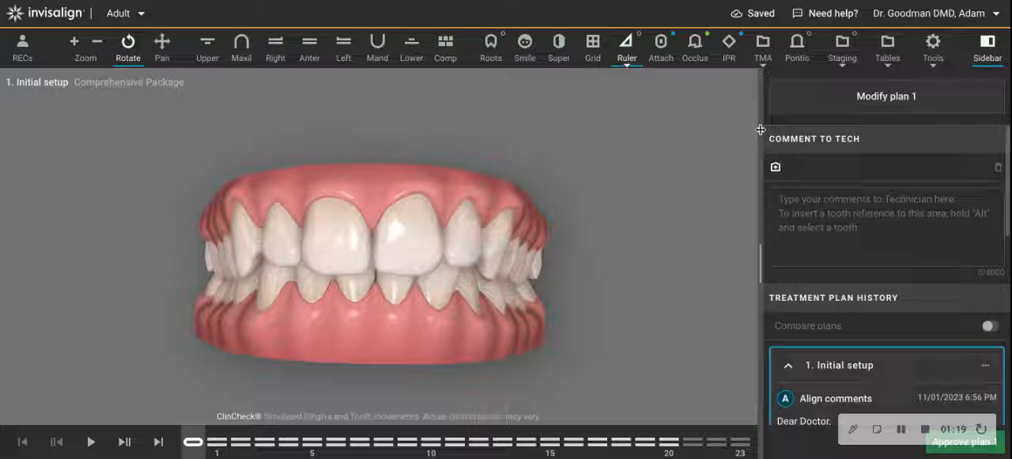
- Show the Bolton analysis: mandibular excess 1.34 mm (3-3) and 1.93 mm (6-6)
{"action": "left_click", "coordinate": [887, 46]}
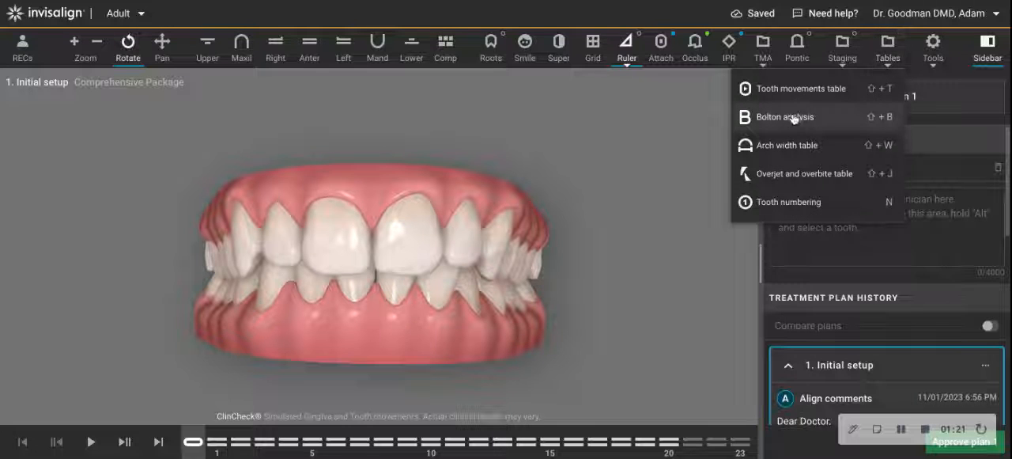
{"action": "left_click", "coordinate": [784, 116]}
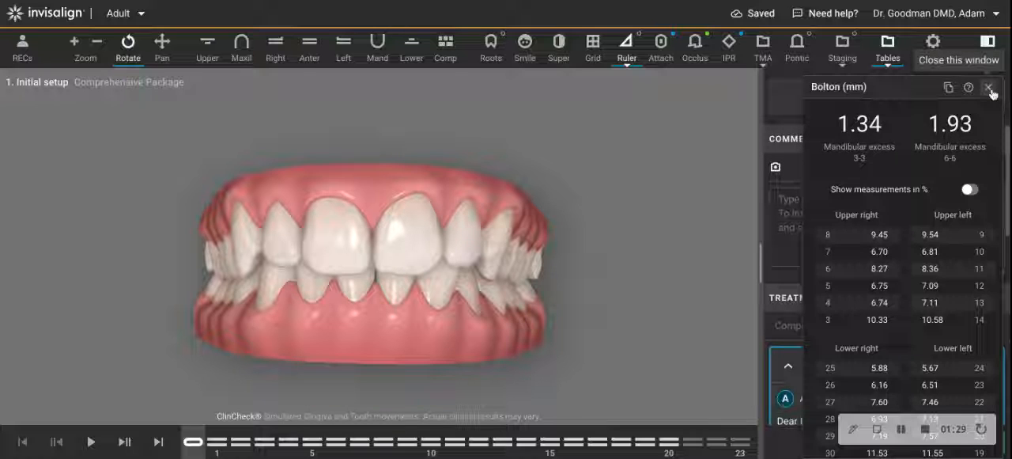
{"action": "left_click", "coordinate": [989, 87]}
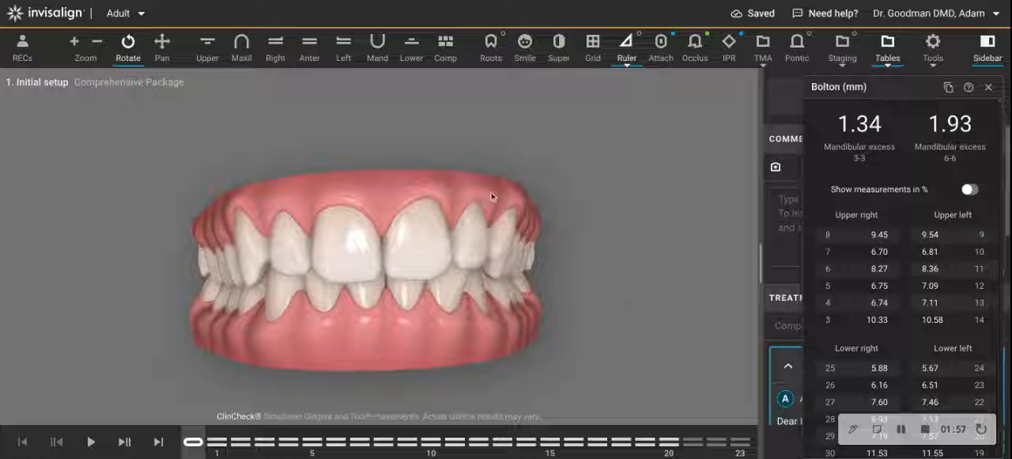
{"action": "left_click", "coordinate": [162, 44]}
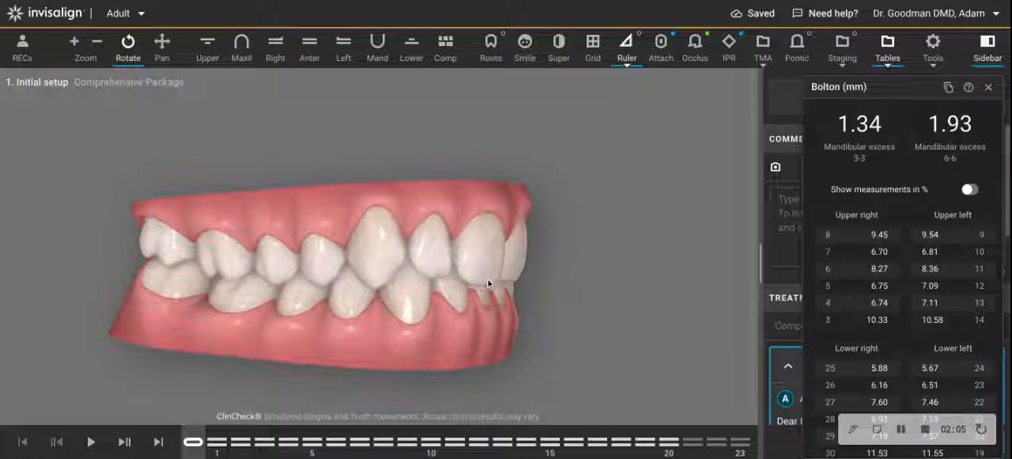
- Step through the stages to the final stage 23 in the side view
{"action": "left_click", "coordinate": [158, 441]}
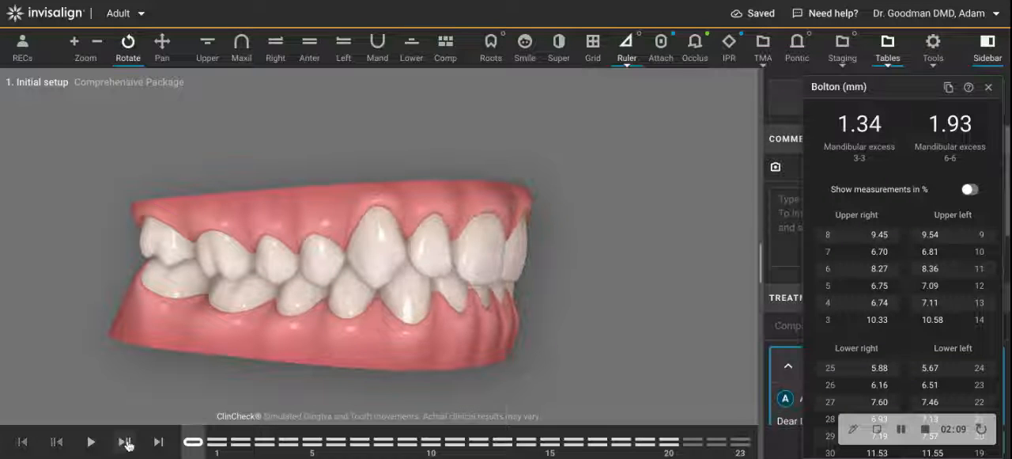
{"action": "left_click", "coordinate": [124, 441]}
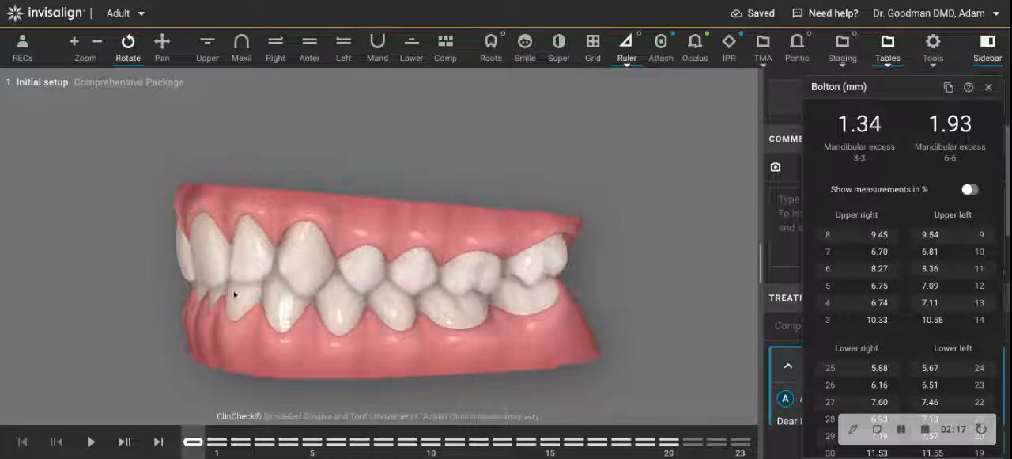
{"action": "left_click", "coordinate": [158, 441]}
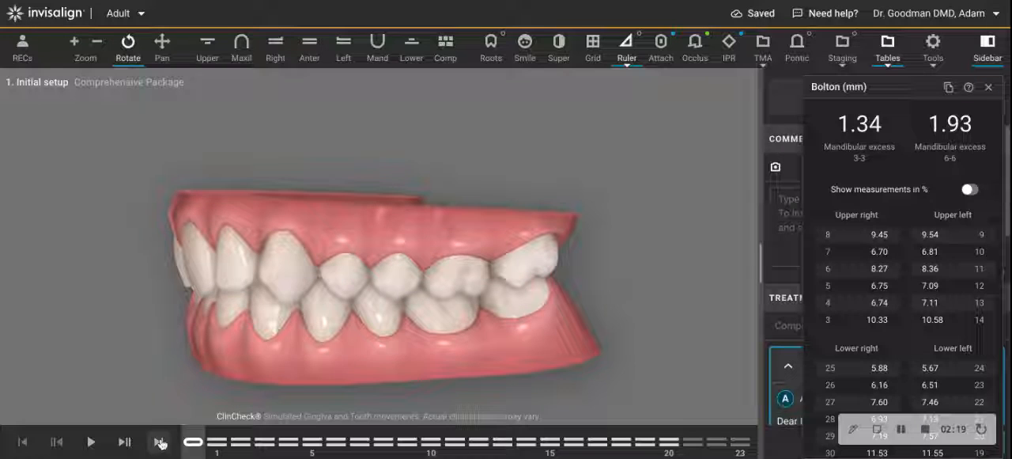
{"action": "left_click", "coordinate": [158, 441]}
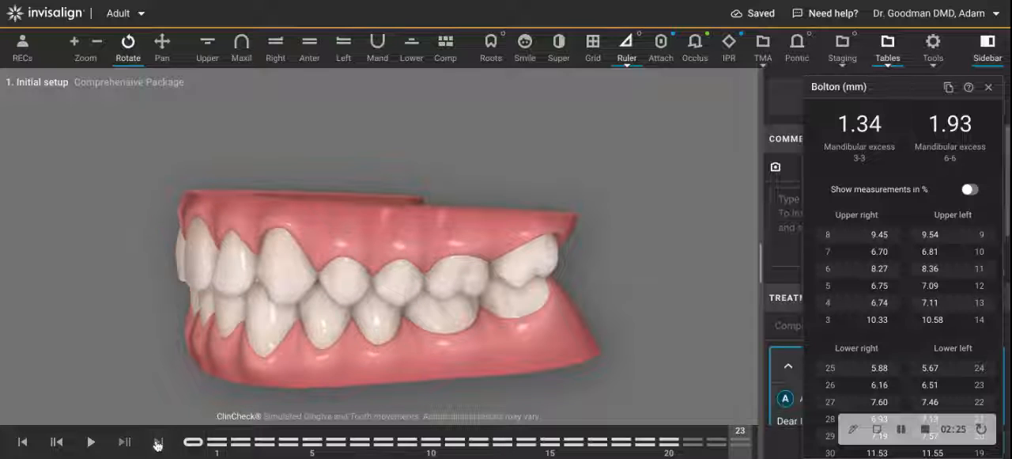
- Show only the upper arch, revisit the stages, and orbit to inspect the front teeth
{"action": "left_click", "coordinate": [206, 47]}
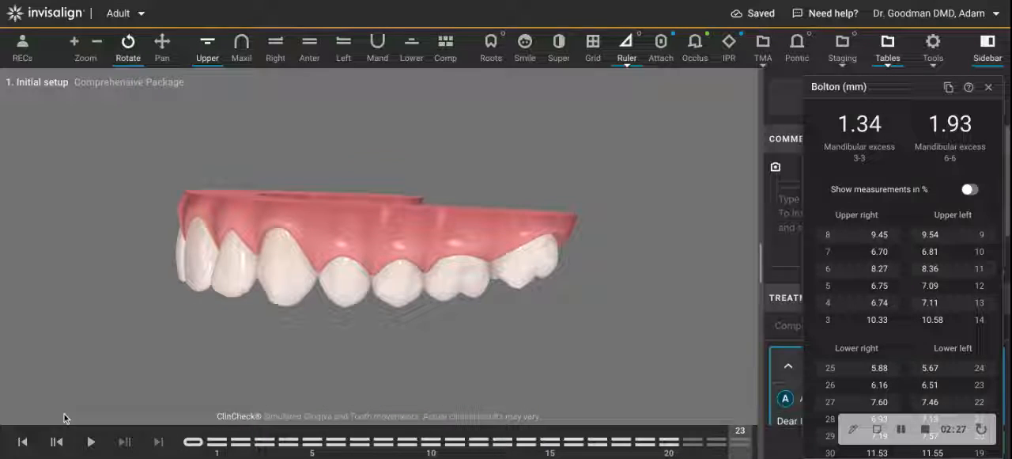
{"action": "left_click", "coordinate": [158, 442]}
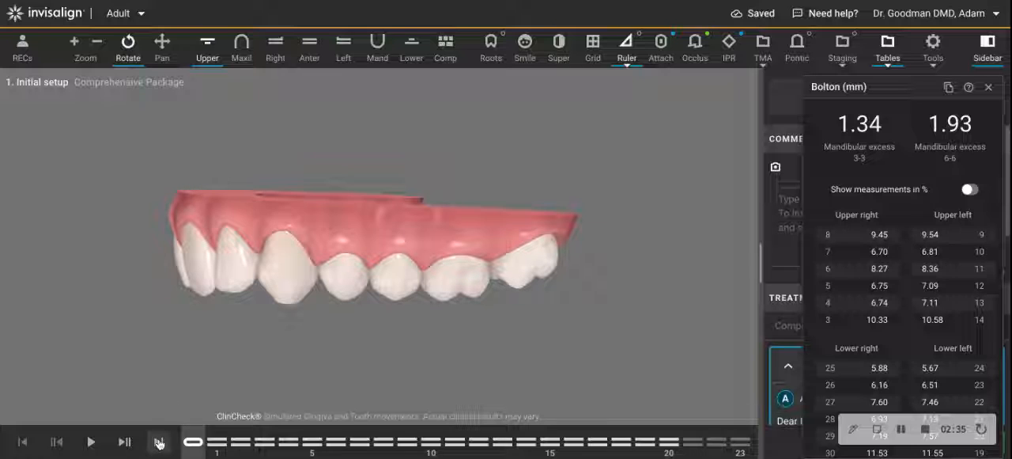
{"action": "left_click", "coordinate": [158, 441]}
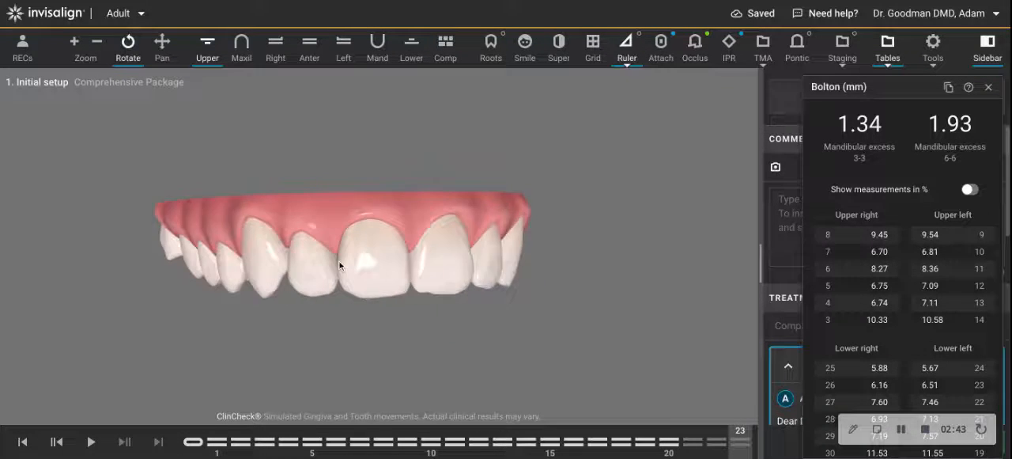
{"action": "left_click", "coordinate": [23, 441]}
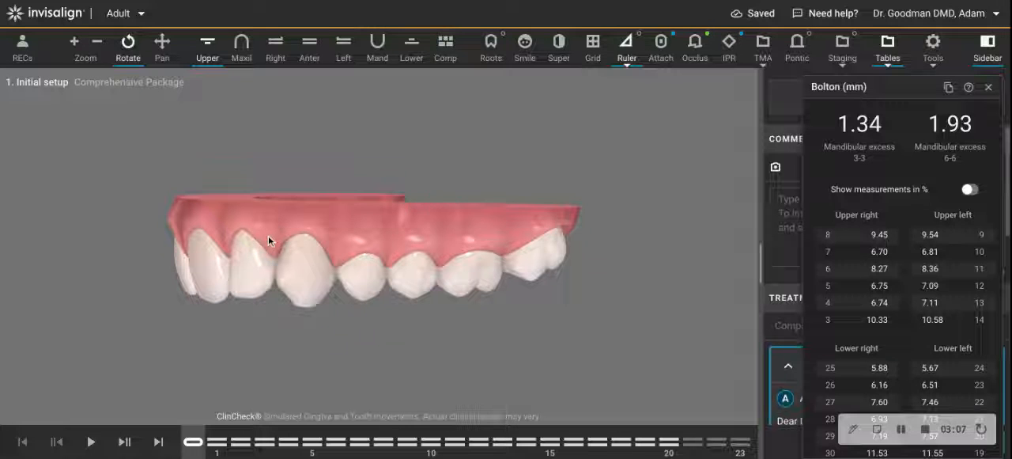
{"action": "left_click_drag", "start_coordinate": [268, 241], "coordinate": [352, 308]}
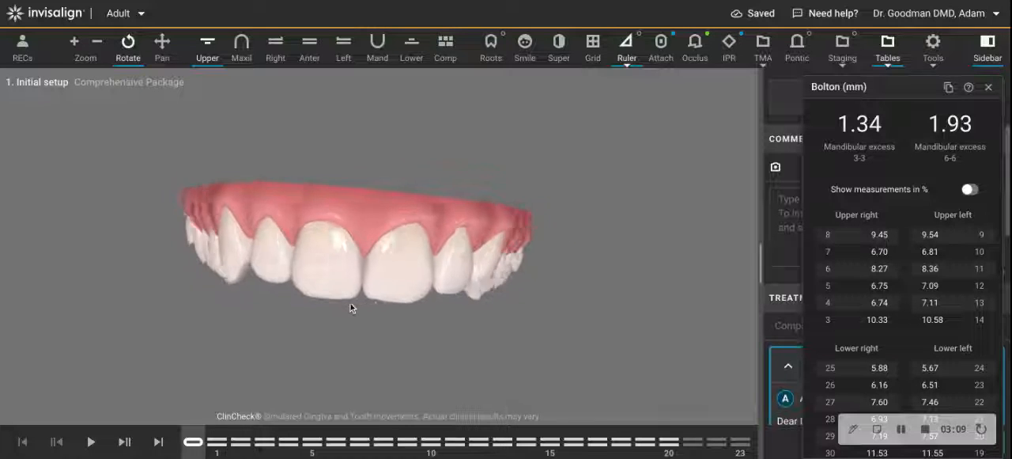
{"action": "left_click_drag", "start_coordinate": [352, 309], "coordinate": [421, 196]}
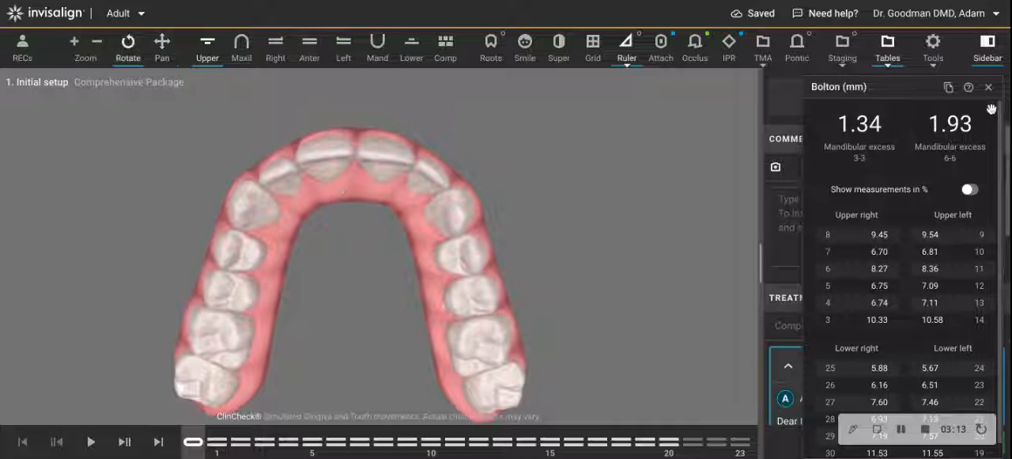
{"action": "left_click", "coordinate": [987, 86]}
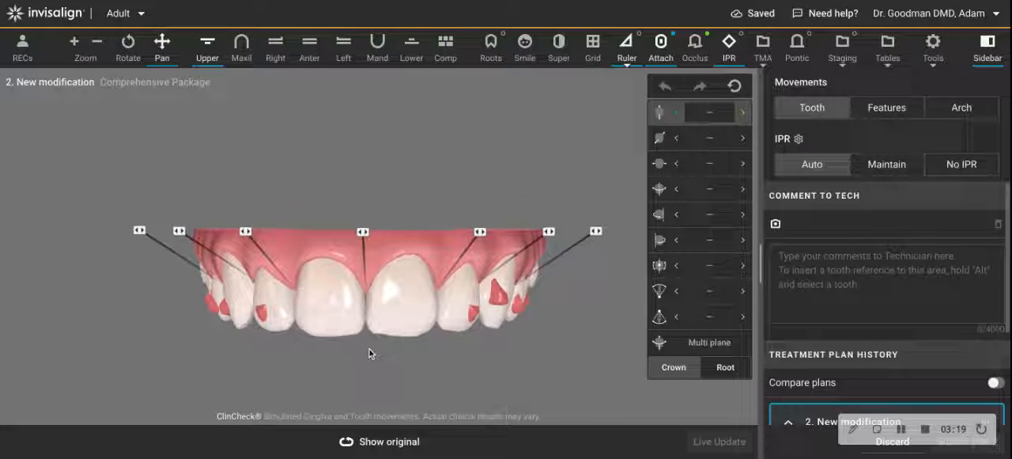
- Start a new modification and select the upper lateral incisors to review their movements
{"action": "left_click", "coordinate": [127, 45]}
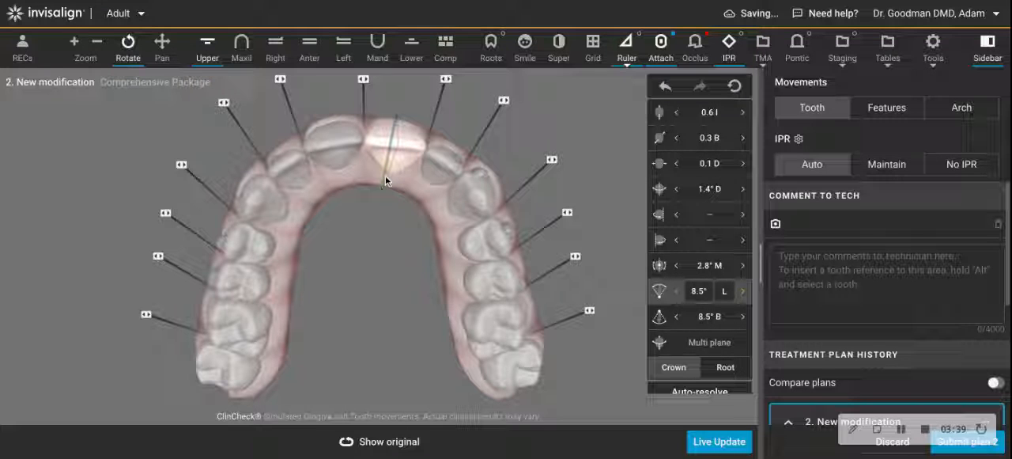
{"action": "left_click", "coordinate": [439, 158]}
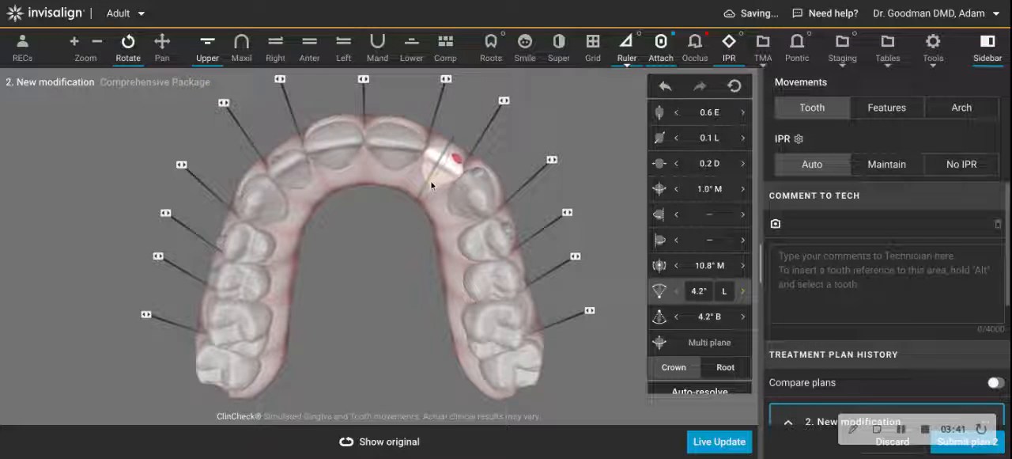
{"action": "left_click", "coordinate": [289, 170]}
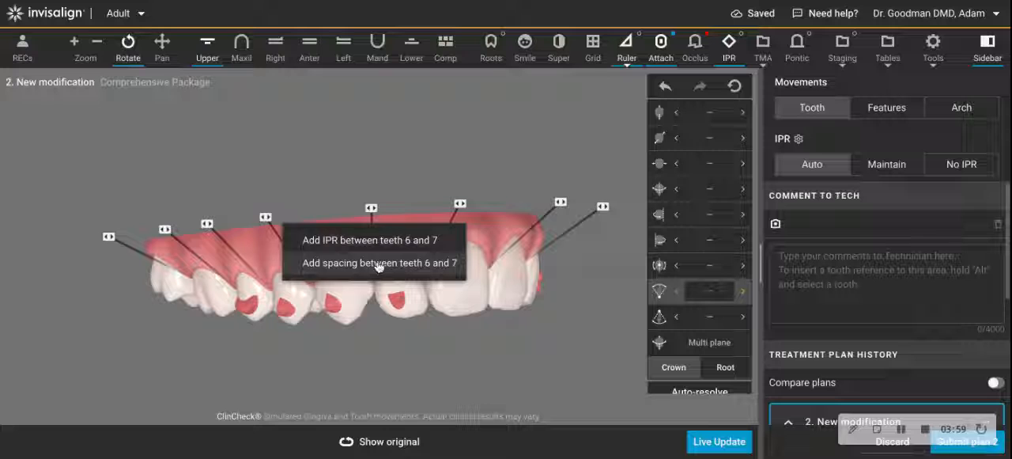
- Add spacing at the teeth 6–7 contact and adjust it to 1.0 mm
{"action": "left_click", "coordinate": [380, 262]}
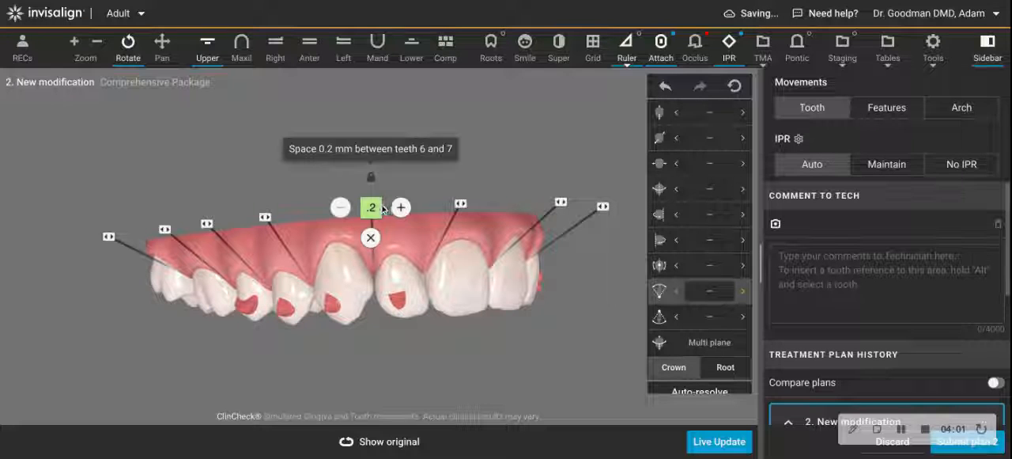
{"action": "left_click", "coordinate": [401, 207]}
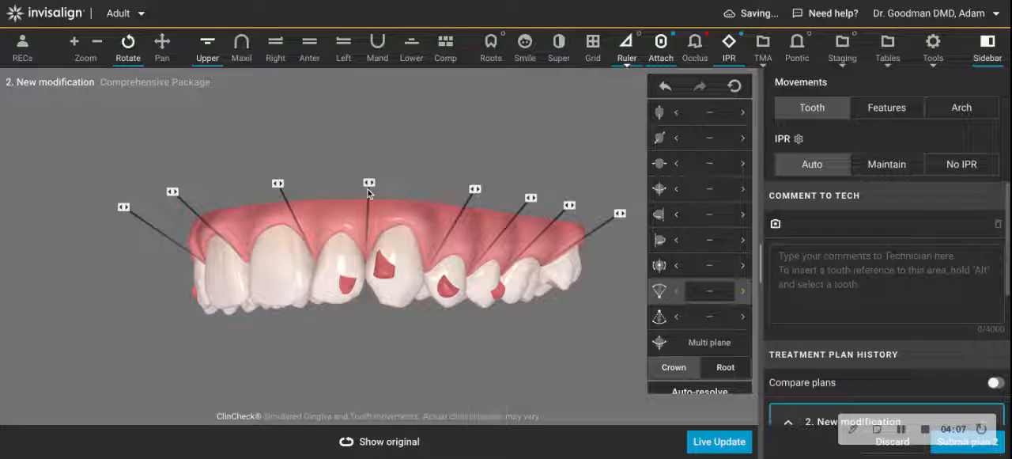
{"action": "left_click", "coordinate": [369, 182]}
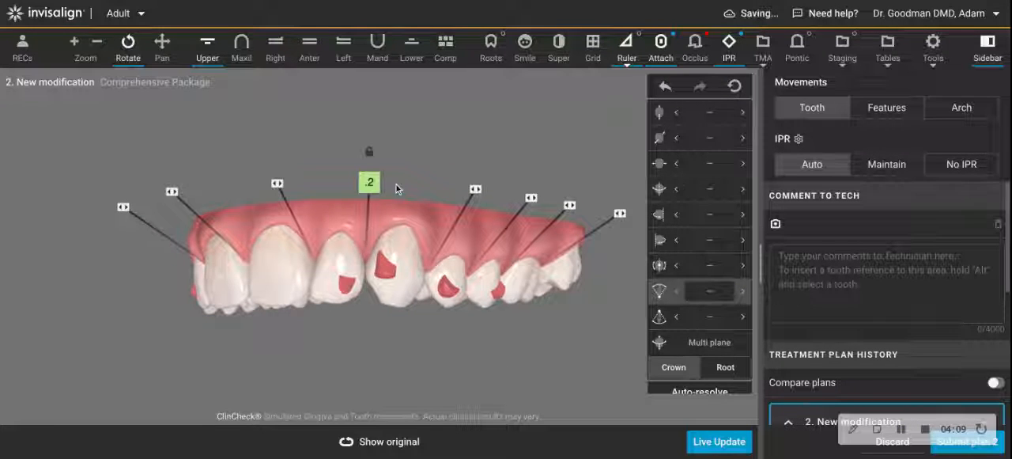
{"action": "left_click", "coordinate": [398, 182]}
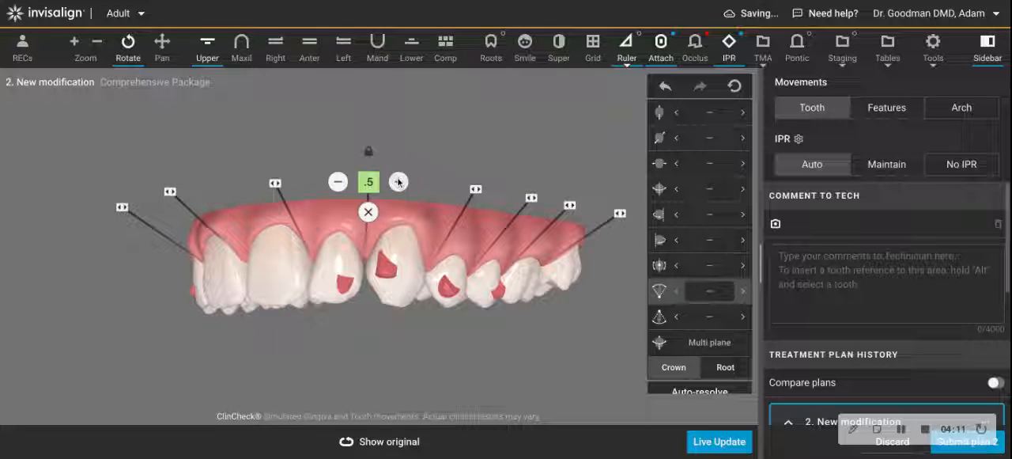
{"action": "left_click", "coordinate": [398, 181]}
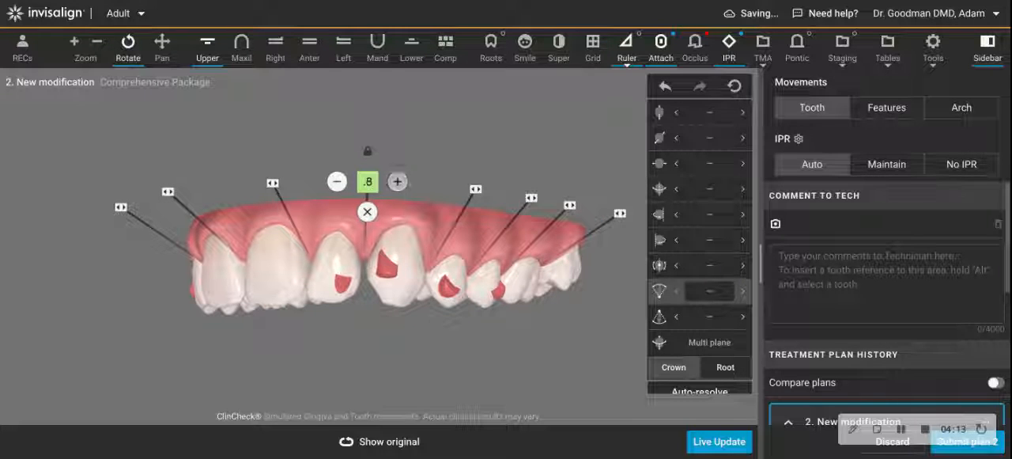
{"action": "left_click", "coordinate": [397, 181]}
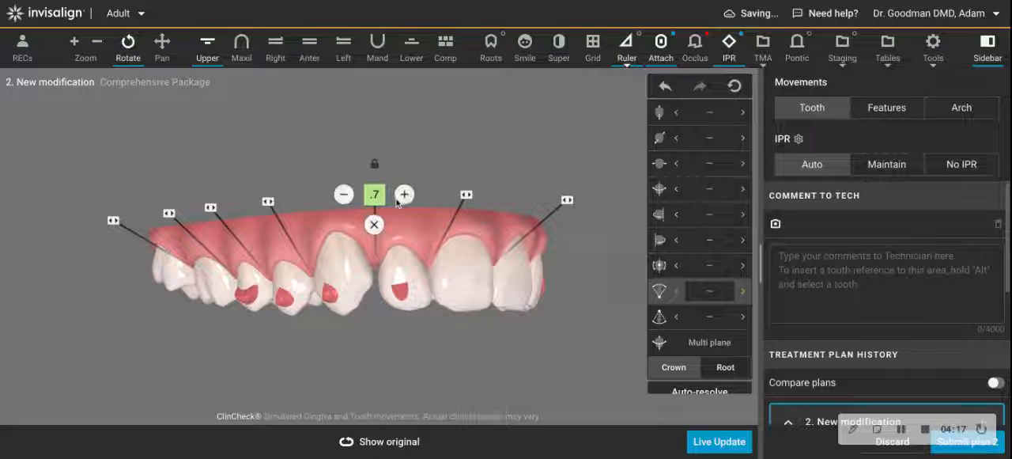
{"action": "left_click", "coordinate": [404, 194]}
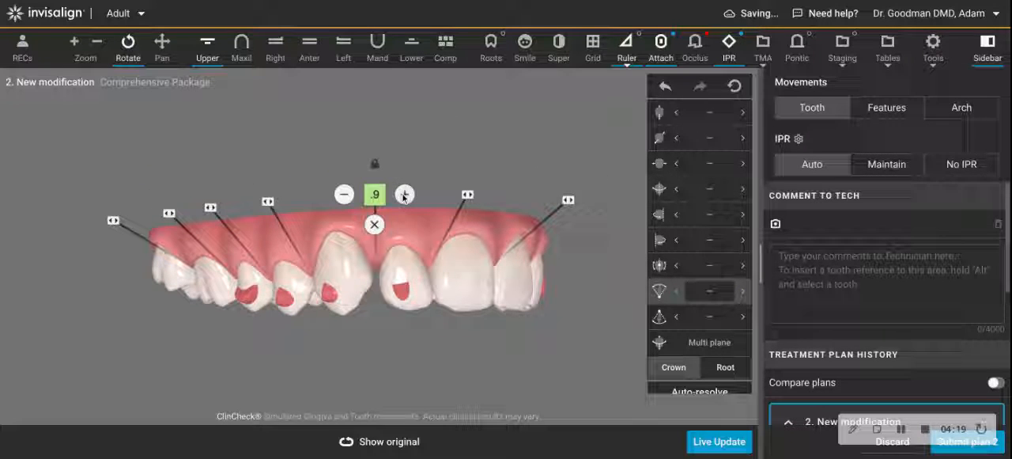
{"action": "left_click", "coordinate": [405, 194]}
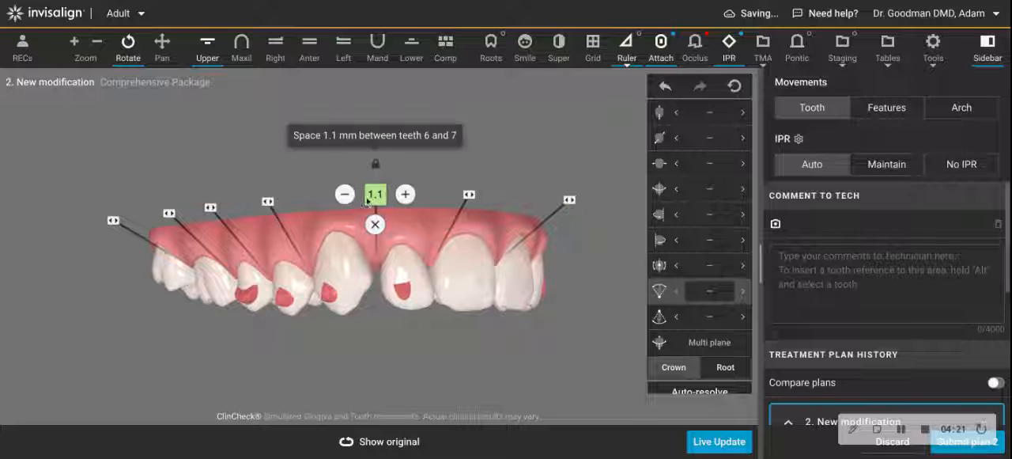
{"action": "left_click", "coordinate": [345, 194]}
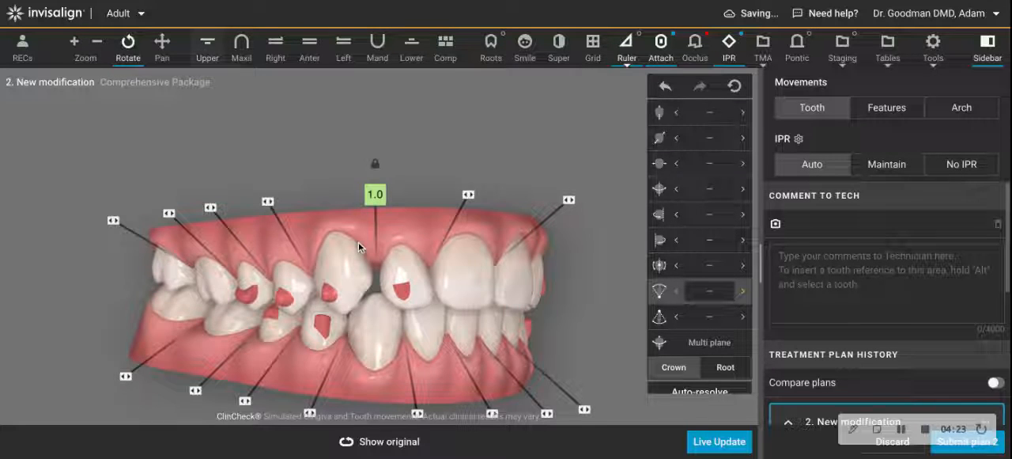
- Orbit from below, front and both sides to check the 1.0 mm spaces against the original
{"action": "left_click_drag", "start_coordinate": [356, 245], "coordinate": [435, 316]}
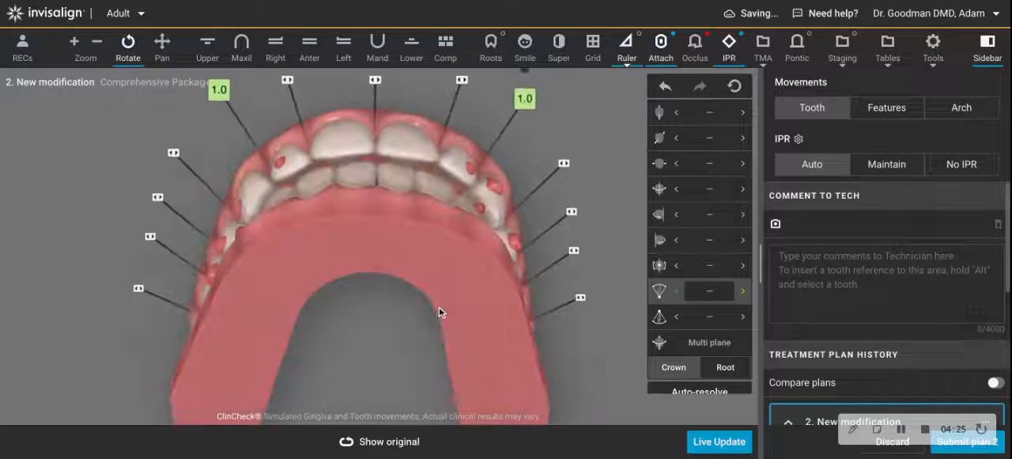
{"action": "left_click", "coordinate": [379, 441]}
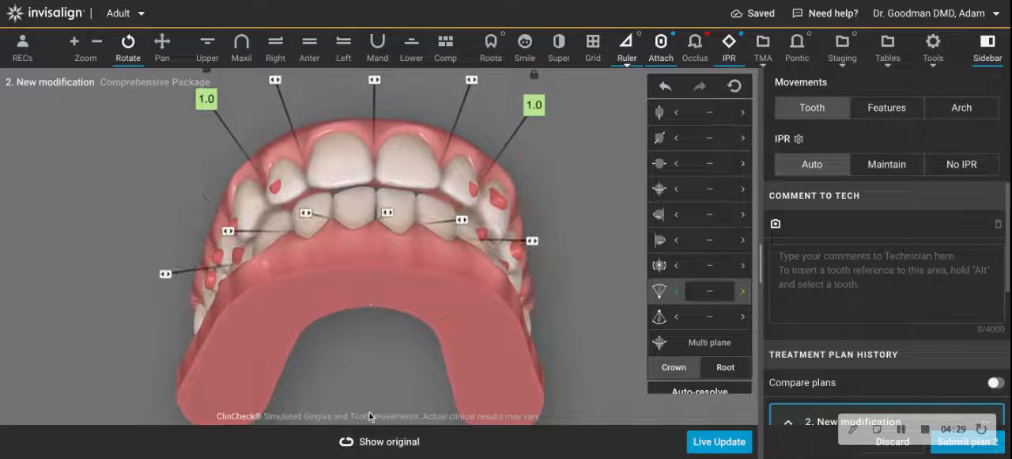
{"action": "left_click_drag", "start_coordinate": [364, 237], "coordinate": [363, 317]}
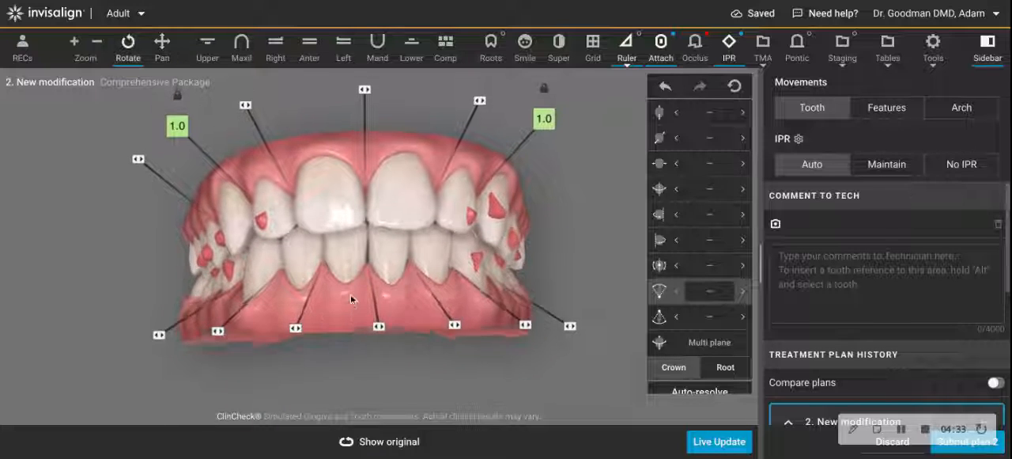
{"action": "left_click", "coordinate": [177, 126]}
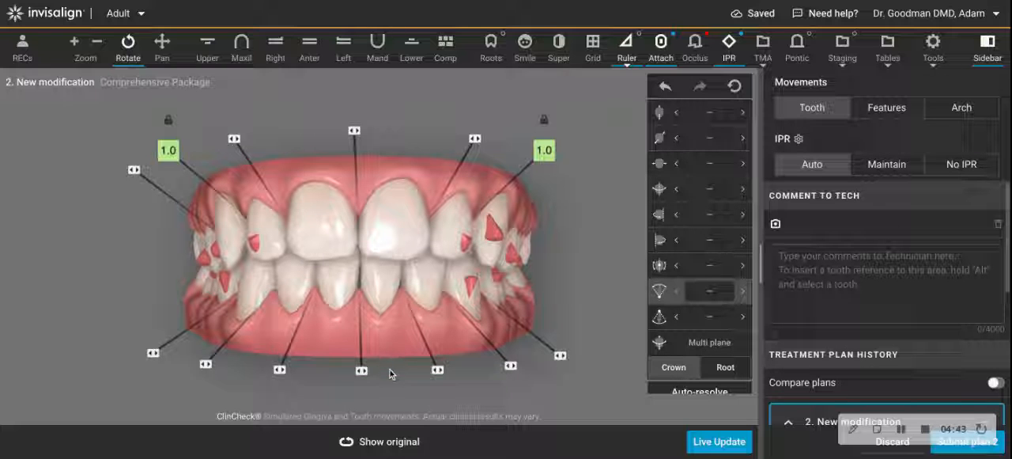
{"action": "left_click_drag", "start_coordinate": [389, 373], "coordinate": [367, 294]}
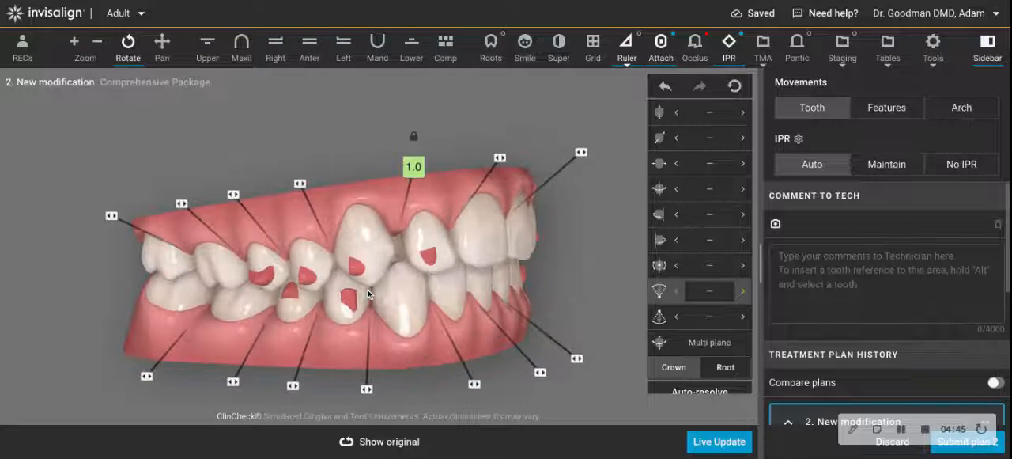
{"action": "left_click_drag", "start_coordinate": [367, 295], "coordinate": [381, 246]}
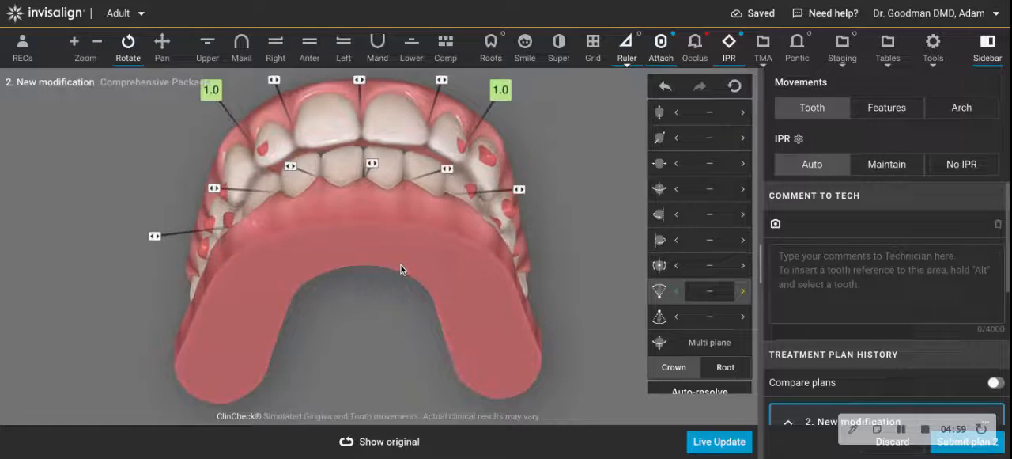
{"action": "left_click_drag", "start_coordinate": [356, 269], "coordinate": [372, 205]}
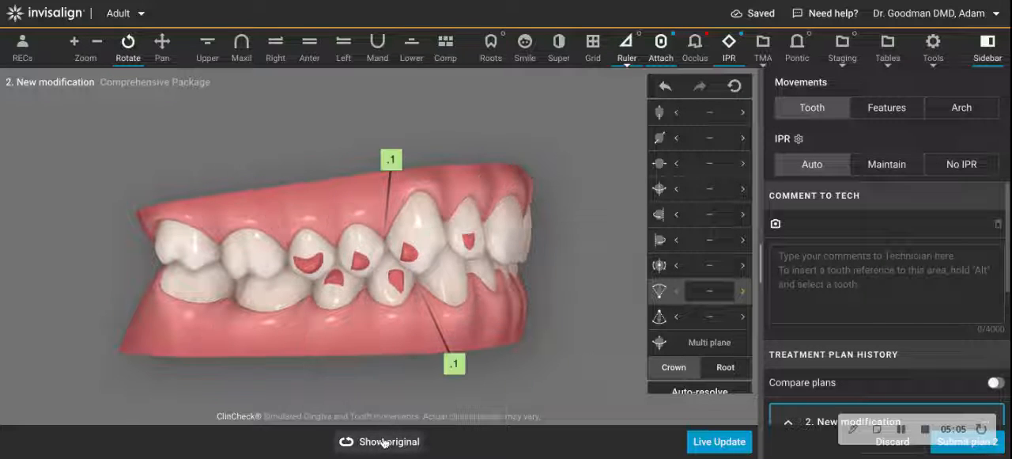
{"action": "left_click", "coordinate": [206, 47]}
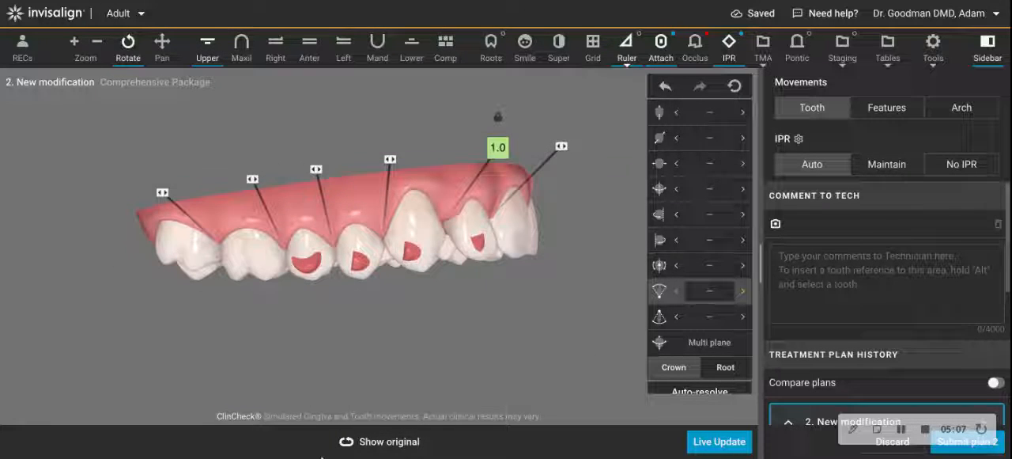